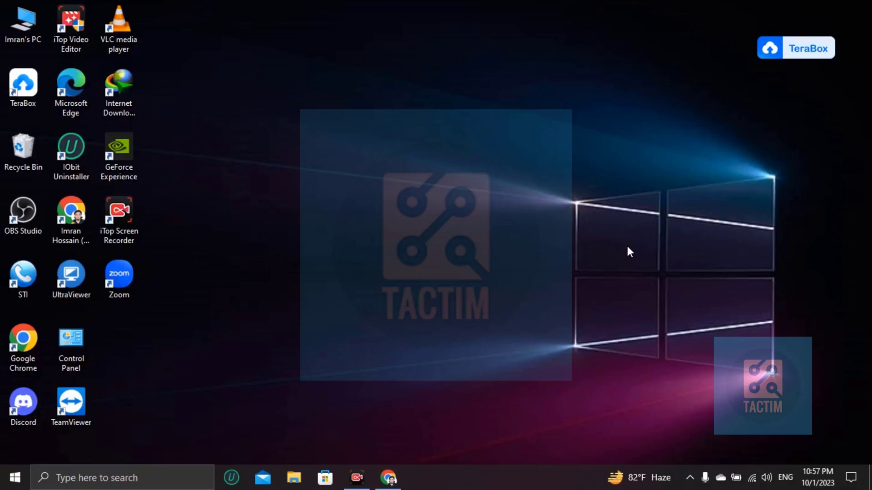
{"action": "mouse_move", "coordinate": [534, 362]}
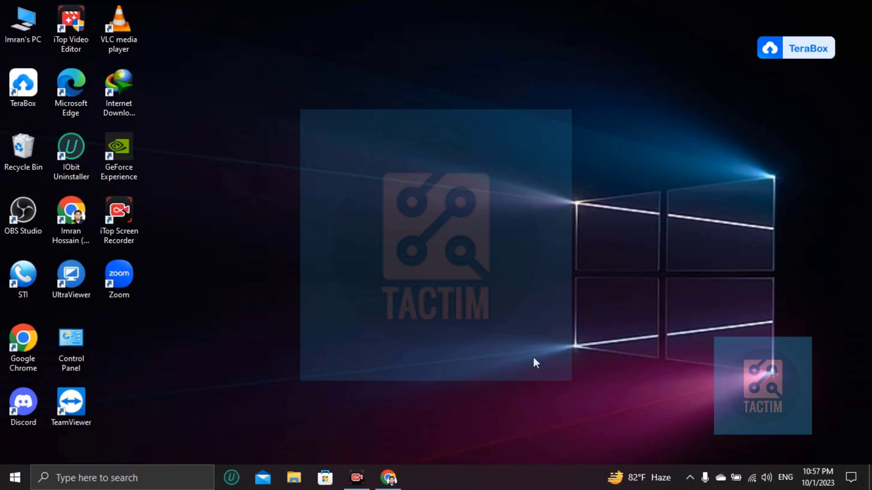
{"action": "mouse_move", "coordinate": [388, 477]}
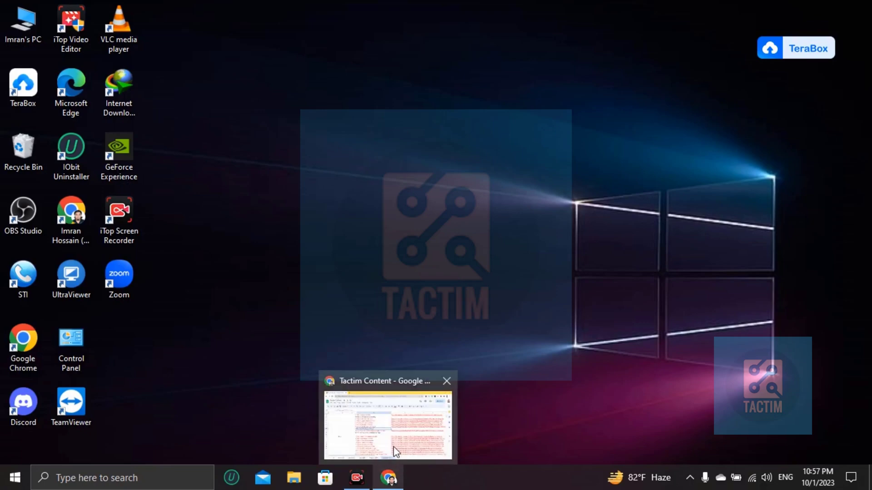
Search Google for 'zoom login' in Chrome and open the Zoom sign-in result
{"action": "left_click", "coordinate": [388, 425]}
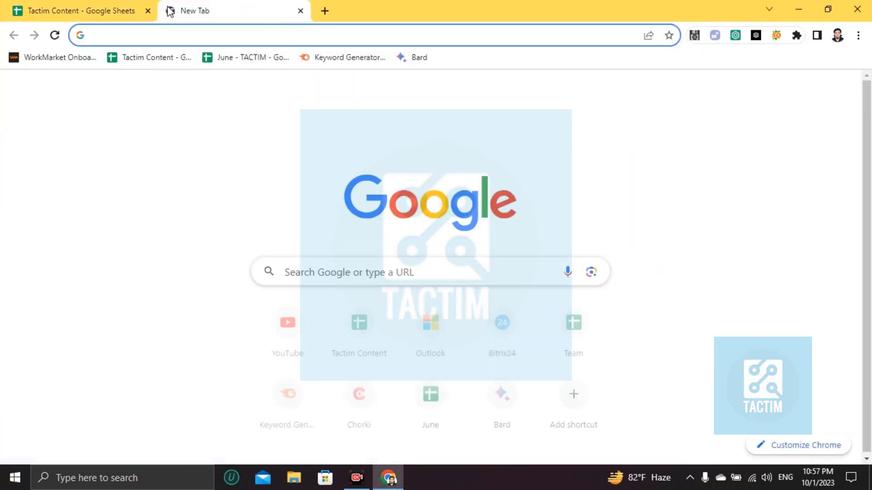
{"action": "type", "text": "zool"}
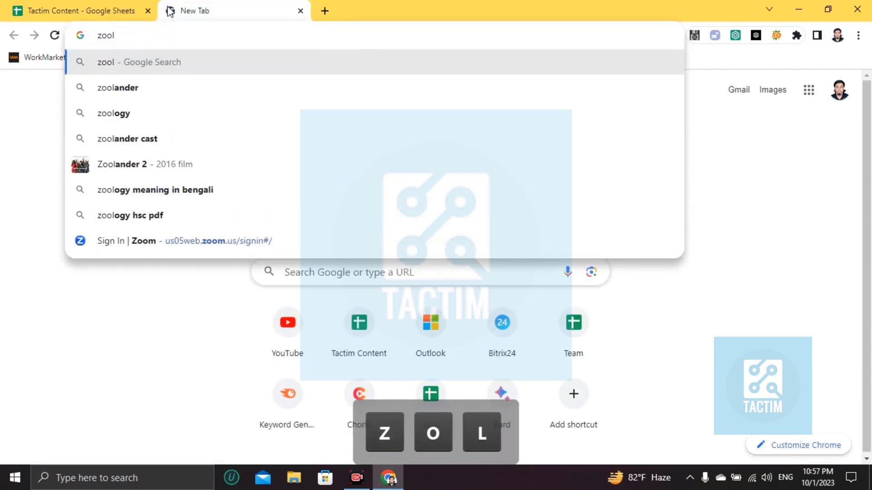
{"action": "key", "text": "Backspace"}
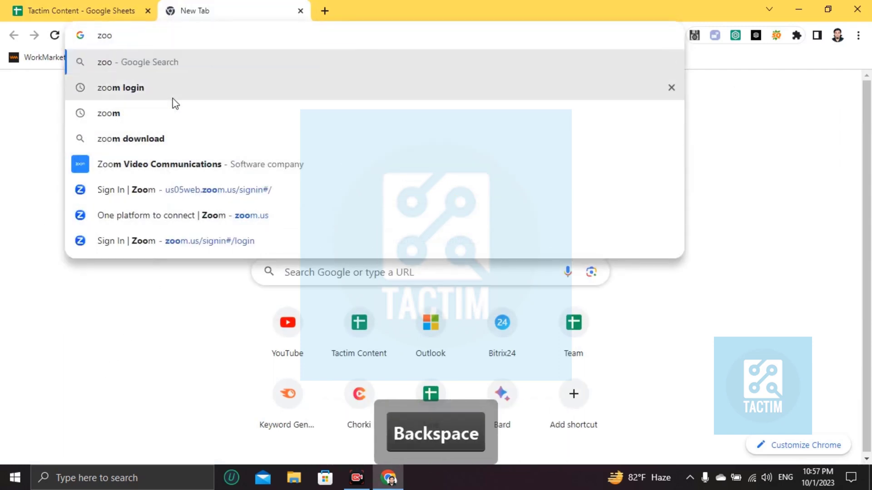
{"action": "left_click", "coordinate": [120, 87]}
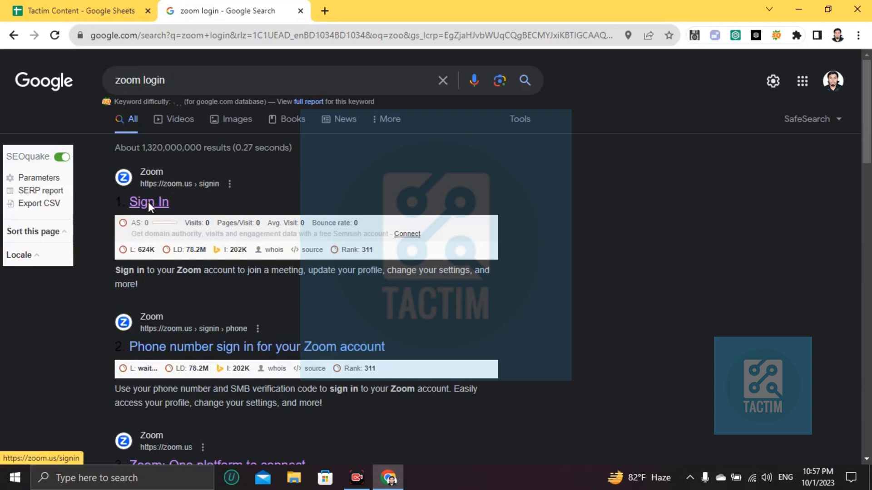
{"action": "left_click", "coordinate": [148, 201]}
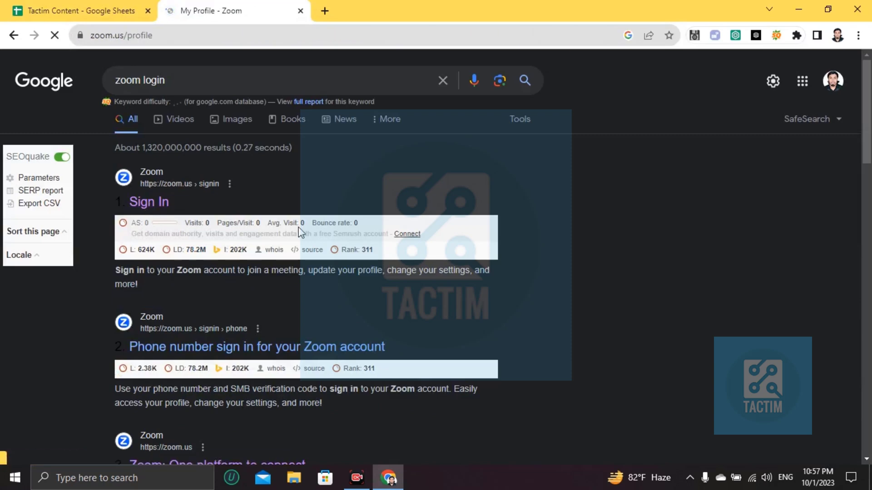
Open Settings from the Zoom profile sidebar to reach the Meeting security options
{"action": "left_click", "coordinate": [148, 202]}
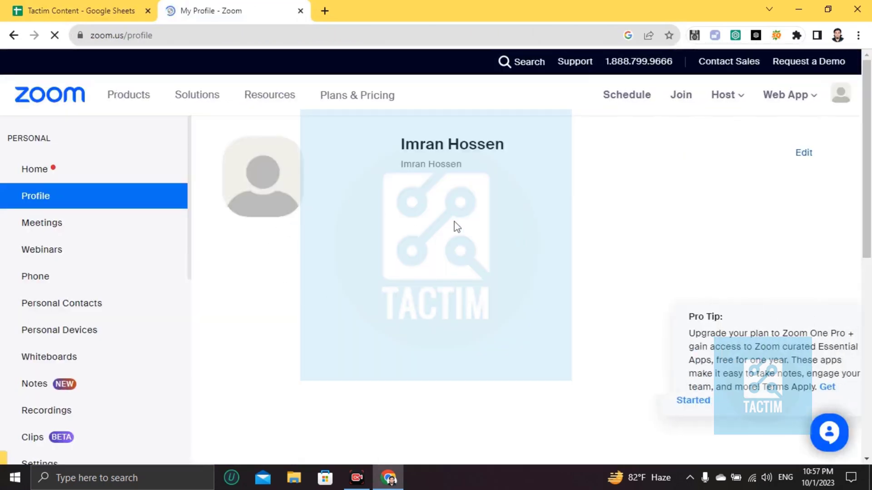
{"action": "scroll", "scroll_direction": "down", "scroll_amount": 3}
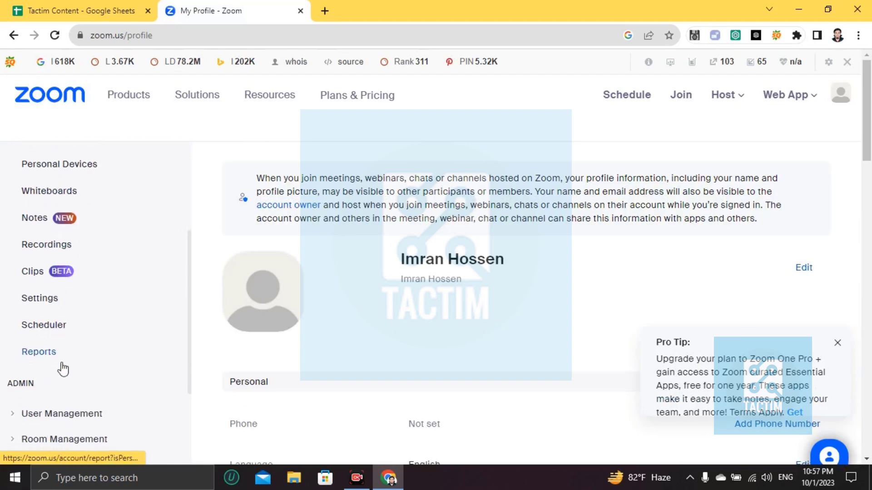
{"action": "mouse_move", "coordinate": [39, 298]}
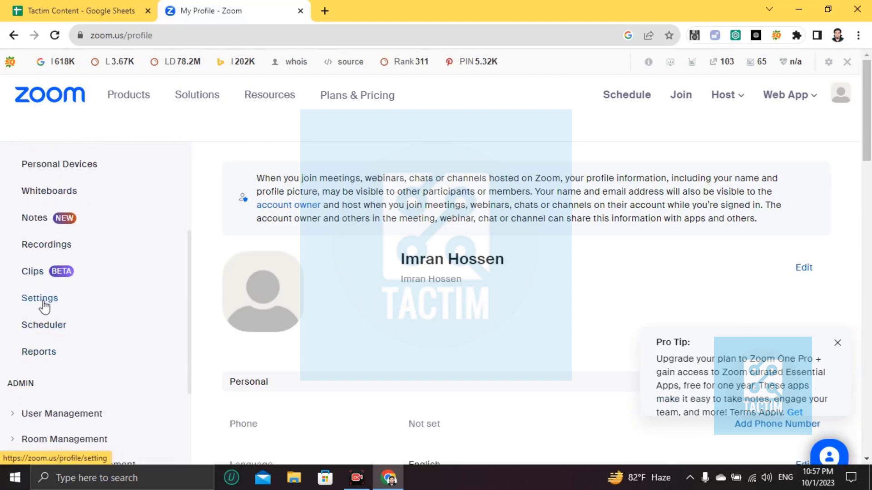
{"action": "left_click", "coordinate": [39, 298]}
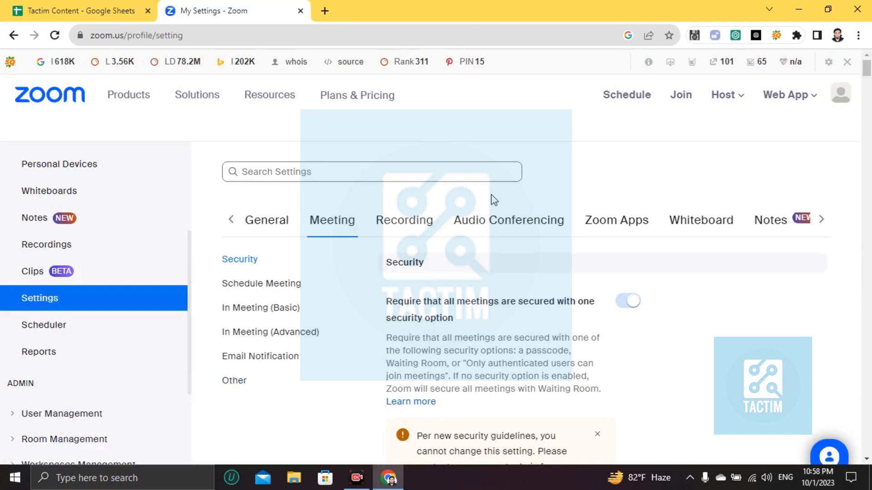
Find 'co-host' on the settings page and enable 'Allow host or co-host to rename participants in the waiting room'
{"action": "key", "text": "ctrl"}
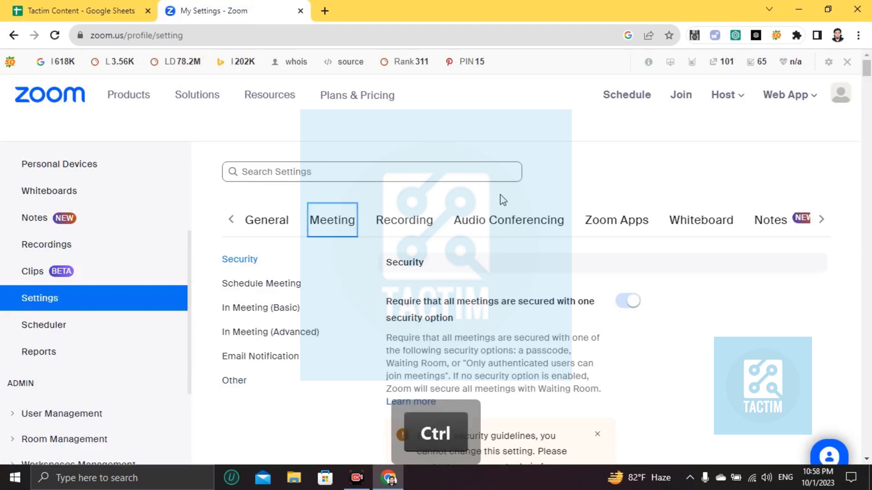
{"action": "key", "text": "ctrl+f"}
{"action": "type", "text": "co-host"}
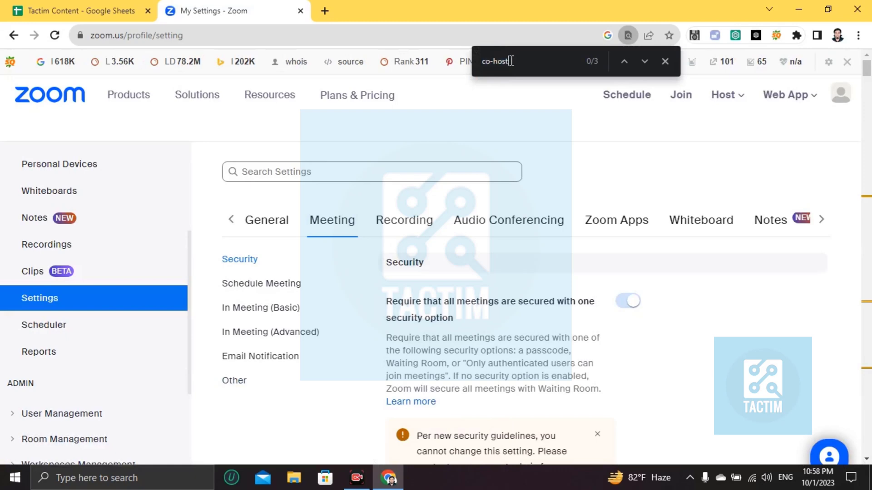
{"action": "scroll", "scroll_direction": "down", "scroll_amount": 3}
{"action": "type", "text": "co"}
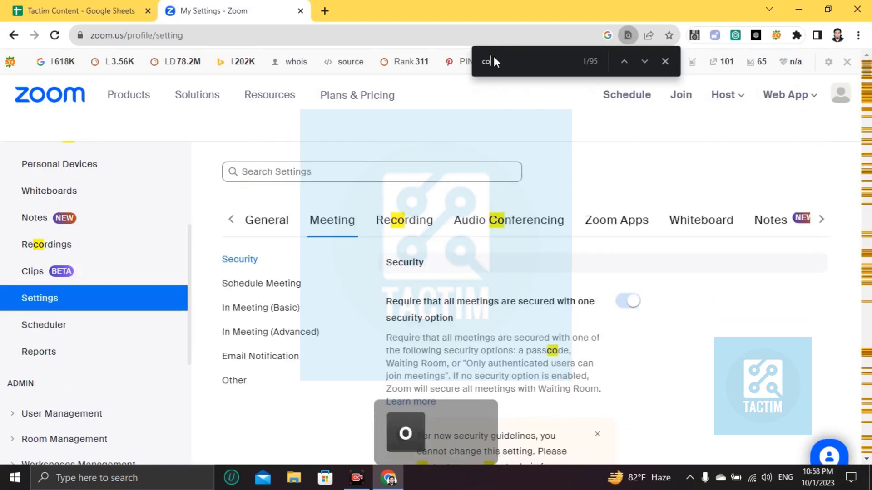
{"action": "type", "text": "-host"}
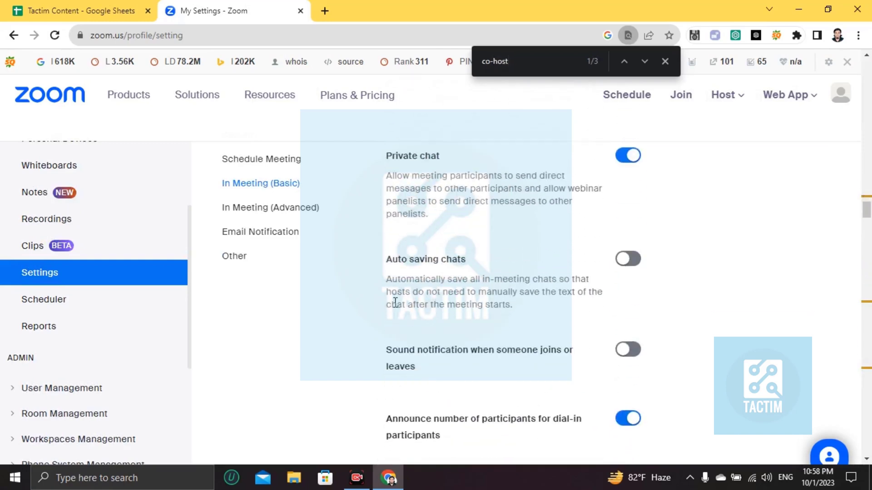
{"action": "scroll", "scroll_direction": "down", "scroll_amount": 3}
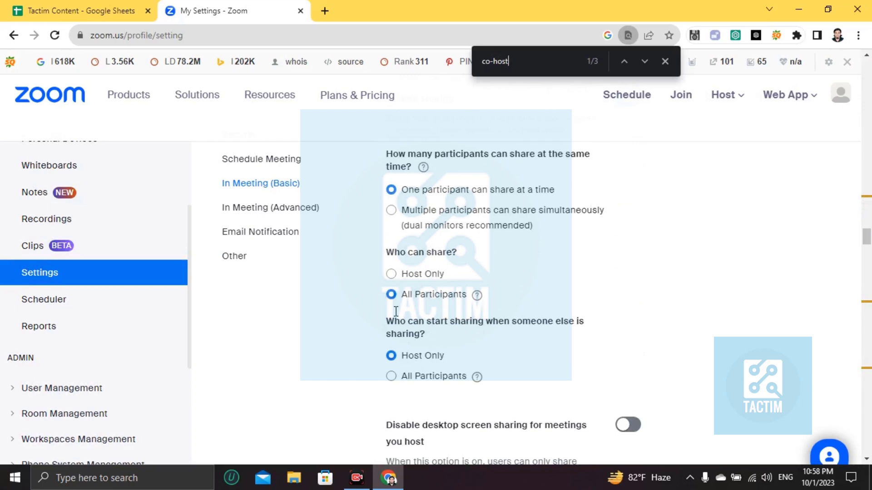
{"action": "scroll", "scroll_direction": "down", "scroll_amount": 3}
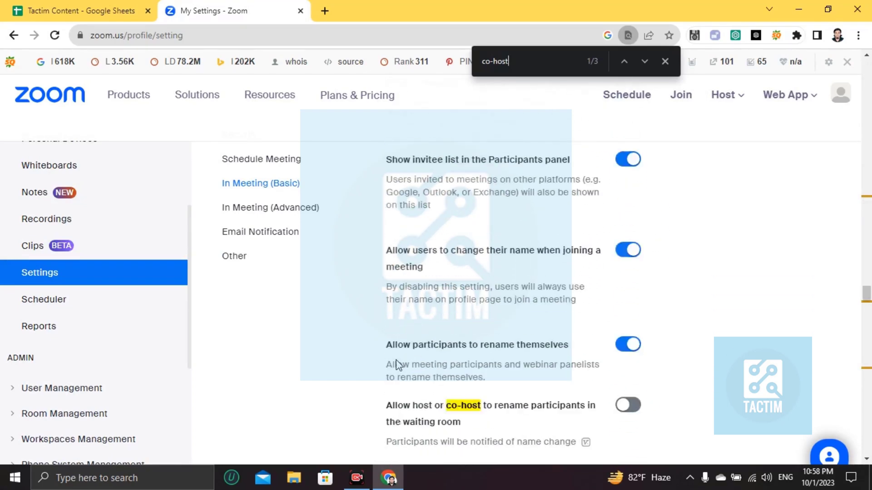
{"action": "scroll", "scroll_direction": "down", "scroll_amount": 3}
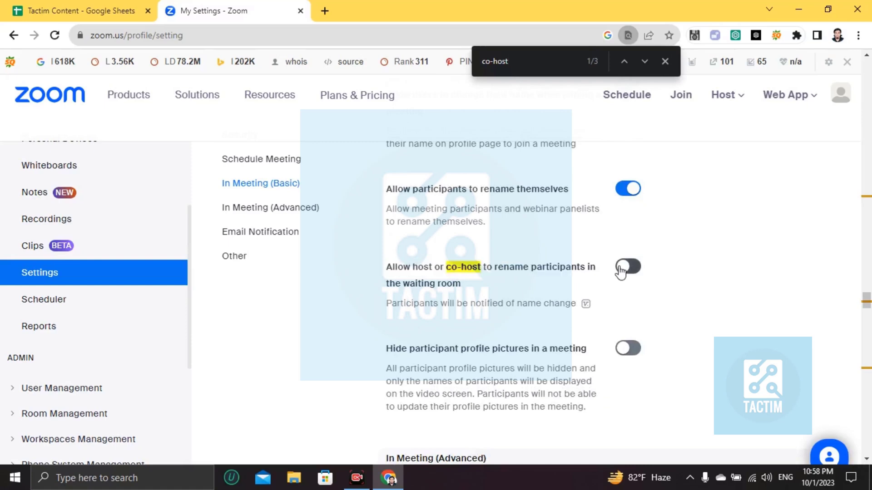
{"action": "left_click", "coordinate": [627, 266]}
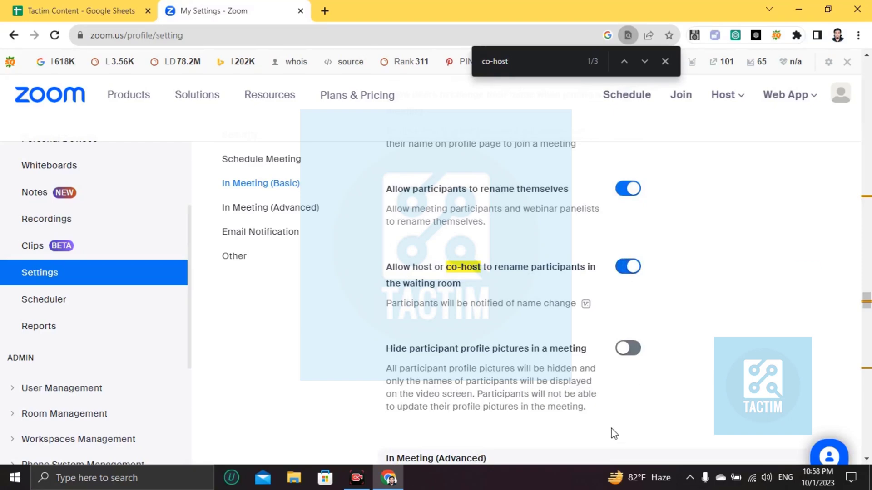
{"action": "scroll", "scroll_direction": "down", "scroll_amount": 3}
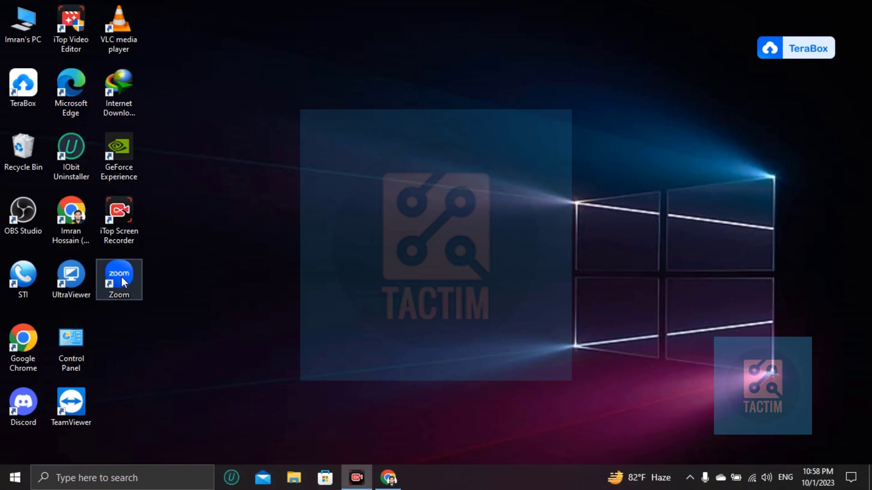
Launch the Zoom app, start a new meeting, turn video off and show the Participants panel
{"action": "double_click", "coordinate": [118, 273]}
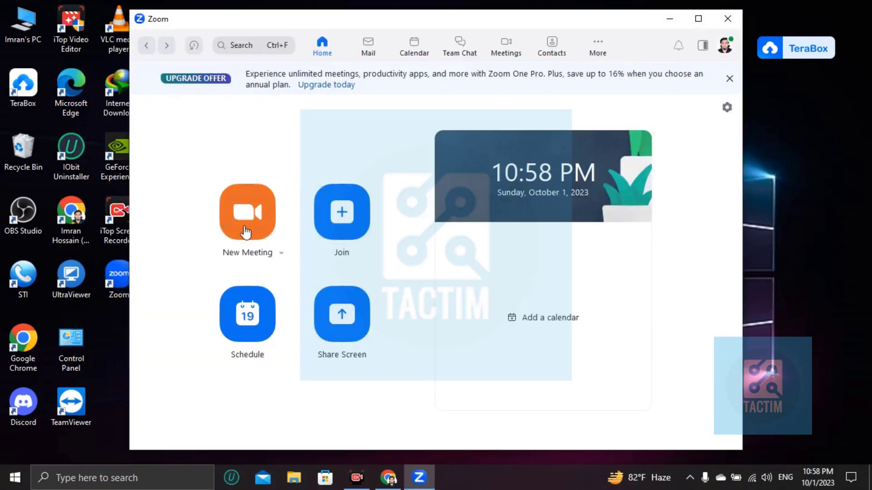
{"action": "mouse_move", "coordinate": [260, 219]}
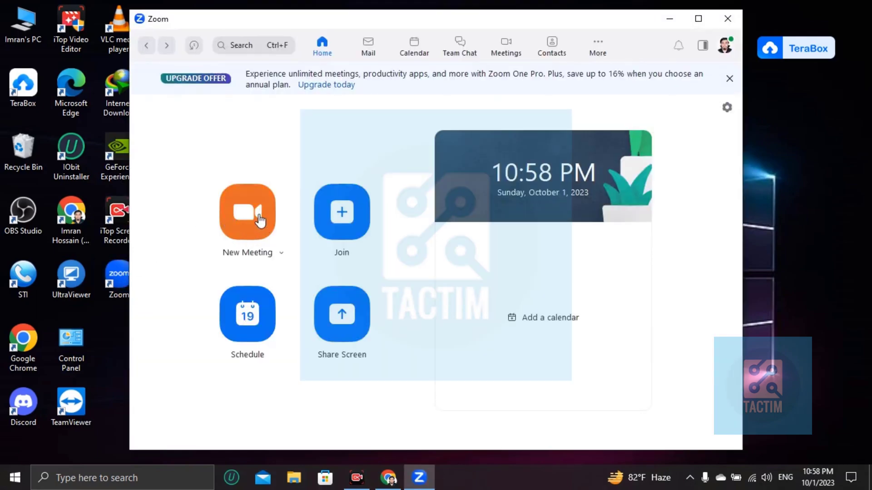
{"action": "left_click", "coordinate": [247, 212]}
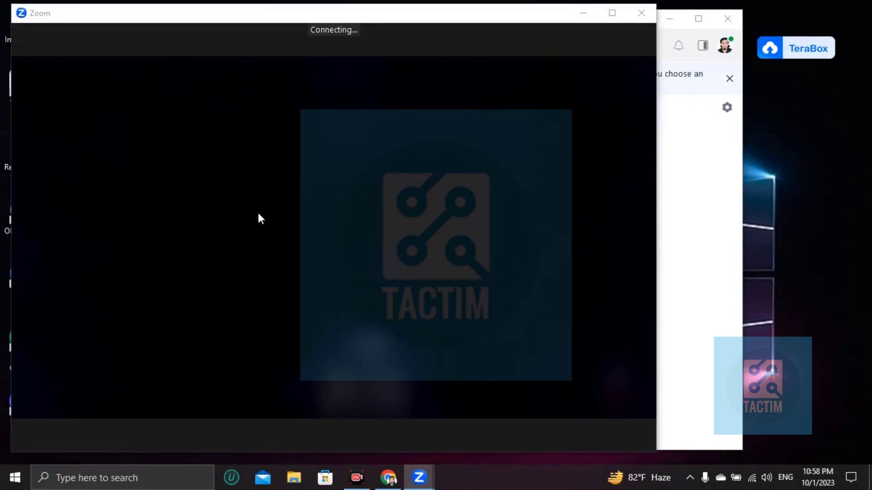
{"action": "mouse_move", "coordinate": [267, 240]}
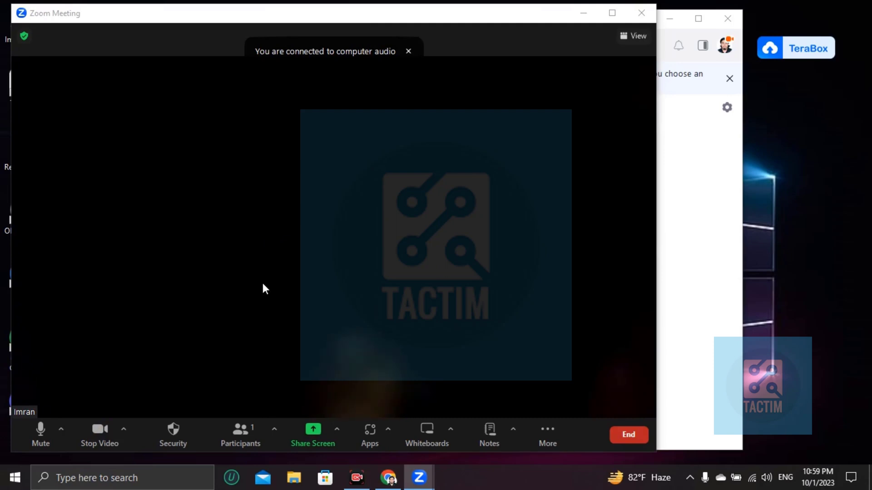
{"action": "mouse_move", "coordinate": [178, 390]}
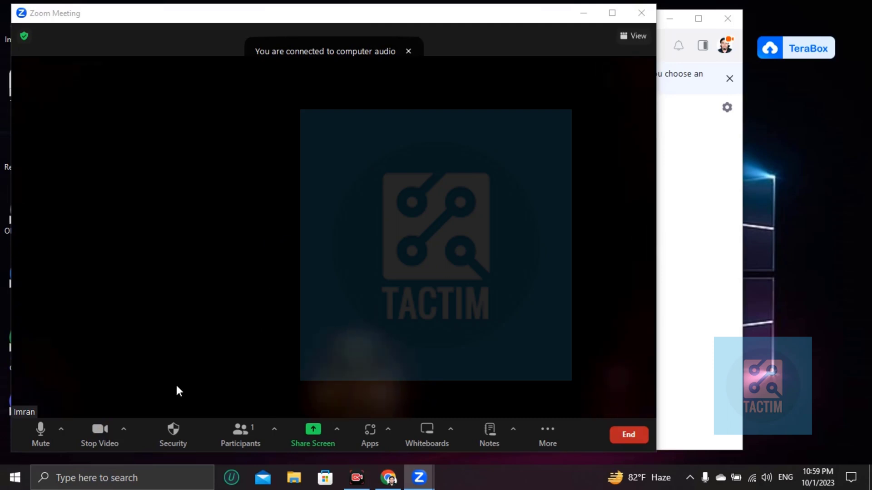
{"action": "left_click", "coordinate": [99, 435]}
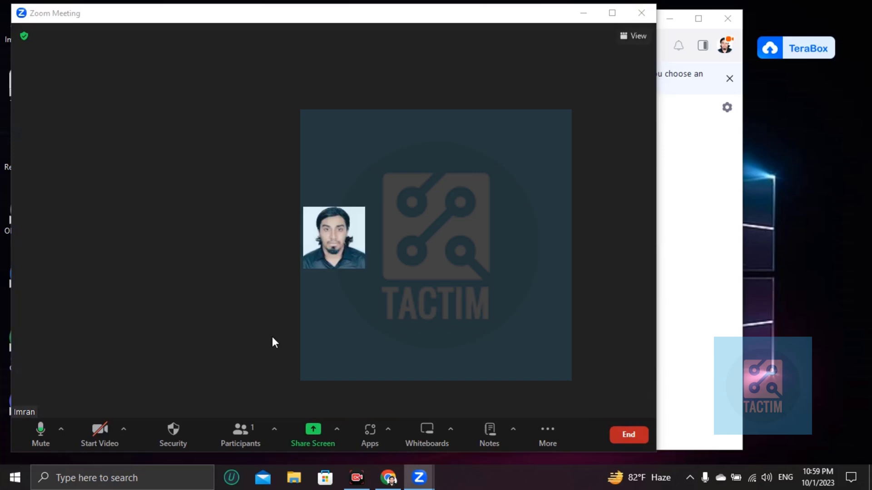
{"action": "mouse_move", "coordinate": [369, 431]}
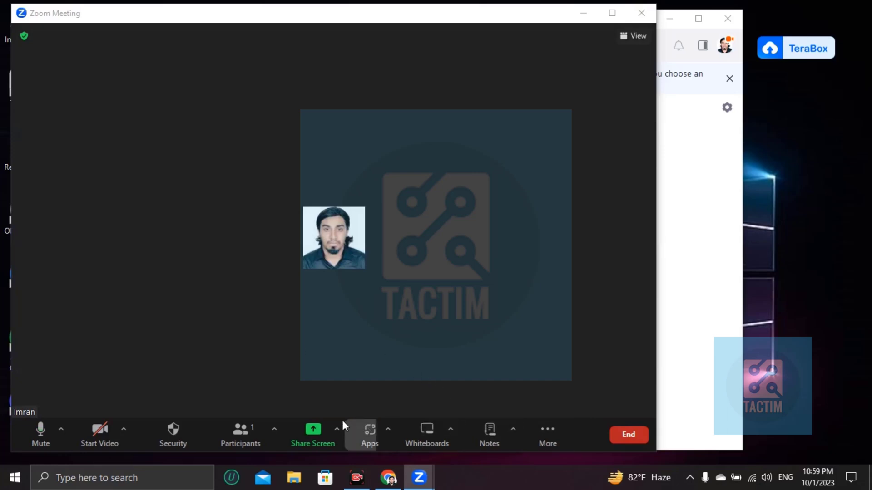
{"action": "left_click", "coordinate": [239, 434]}
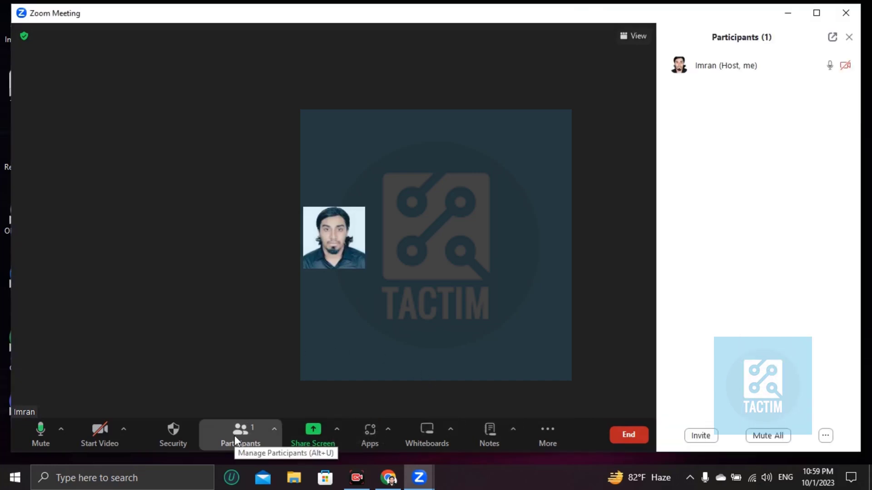
Maximize and minimize the meeting window, then bring the meeting back with a second participant joined
{"action": "left_click", "coordinate": [849, 37]}
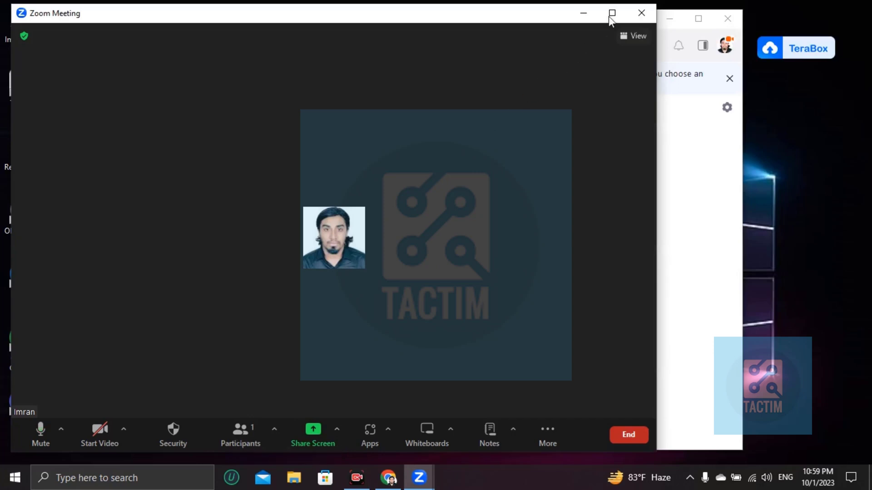
{"action": "left_click", "coordinate": [611, 13]}
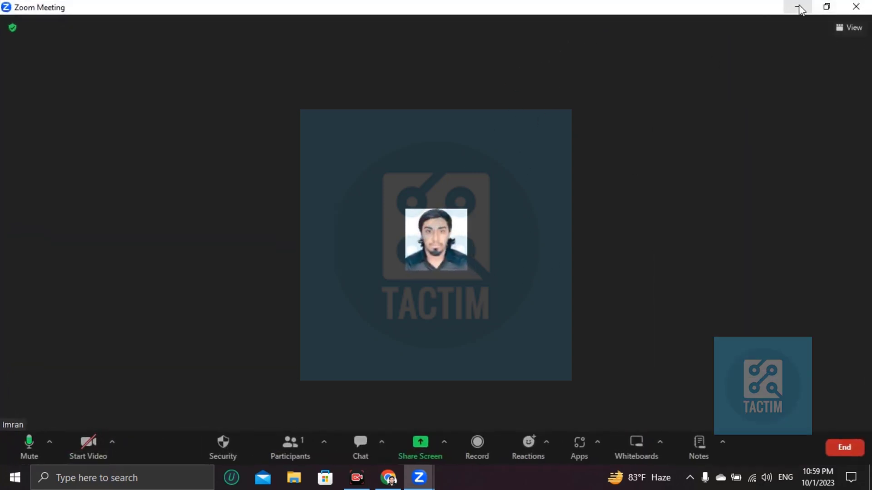
{"action": "left_click", "coordinate": [797, 6]}
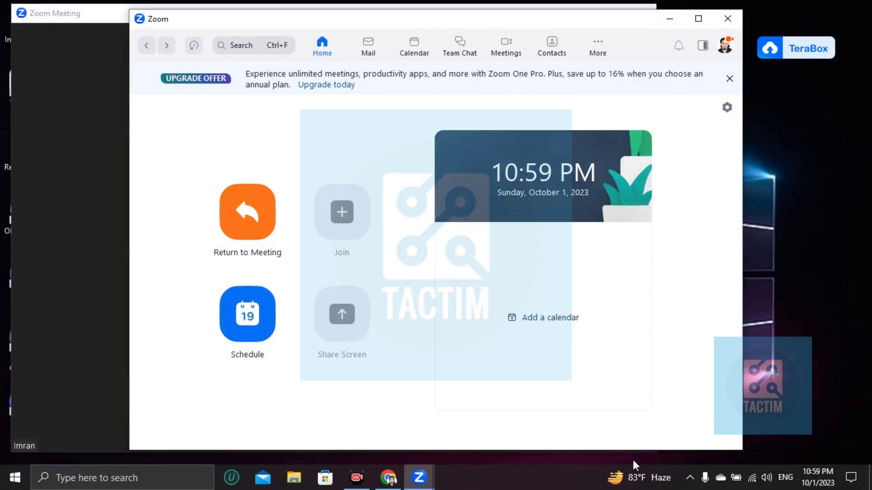
{"action": "left_click", "coordinate": [247, 212]}
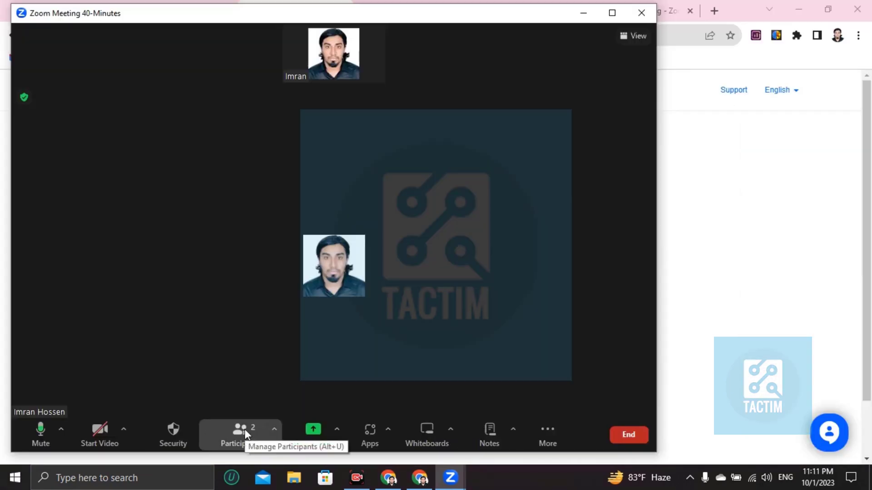
Make the second participant host via their More menu and confirm the handover
{"action": "left_click", "coordinate": [240, 434]}
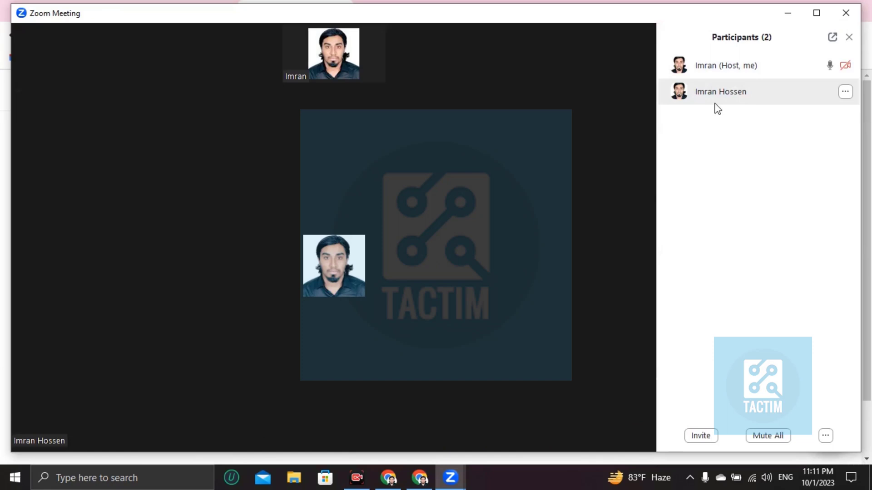
{"action": "mouse_move", "coordinate": [730, 101]}
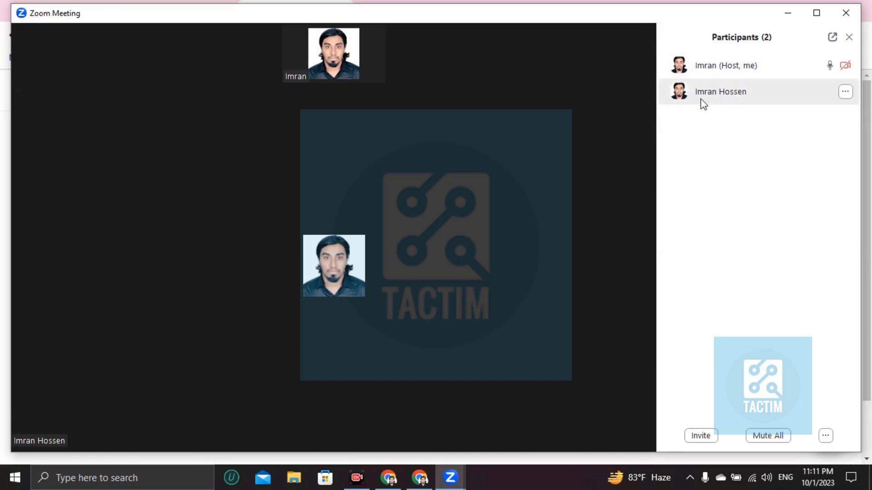
{"action": "mouse_move", "coordinate": [845, 92]}
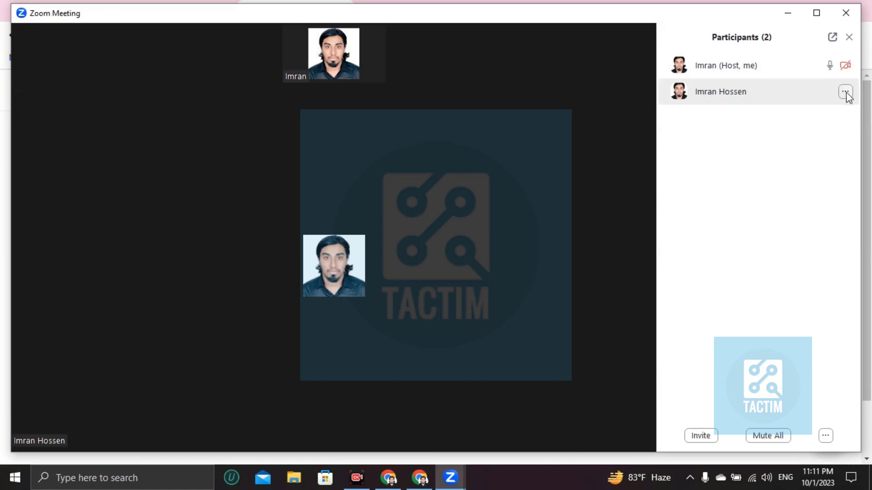
{"action": "left_click", "coordinate": [846, 92]}
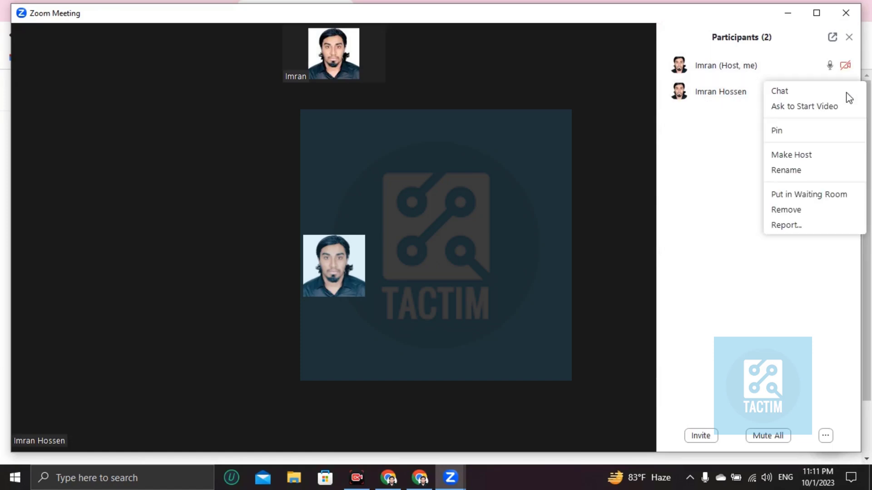
{"action": "mouse_move", "coordinate": [791, 155]}
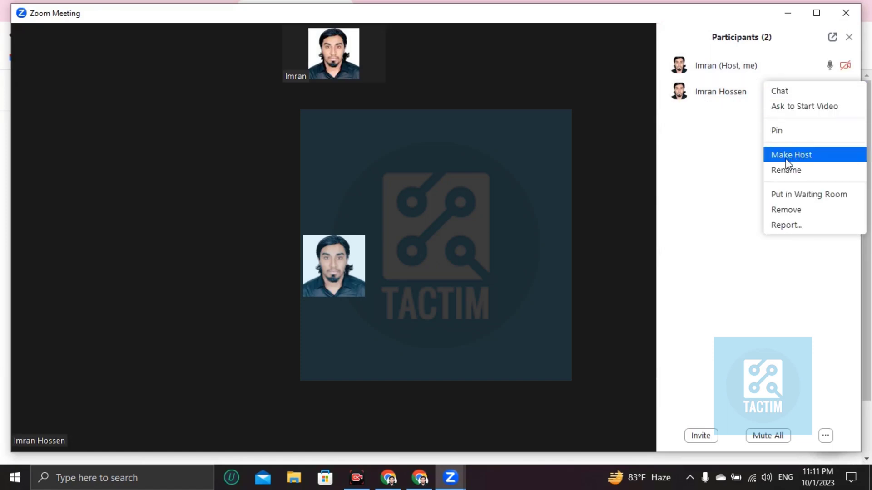
{"action": "left_click", "coordinate": [791, 155]}
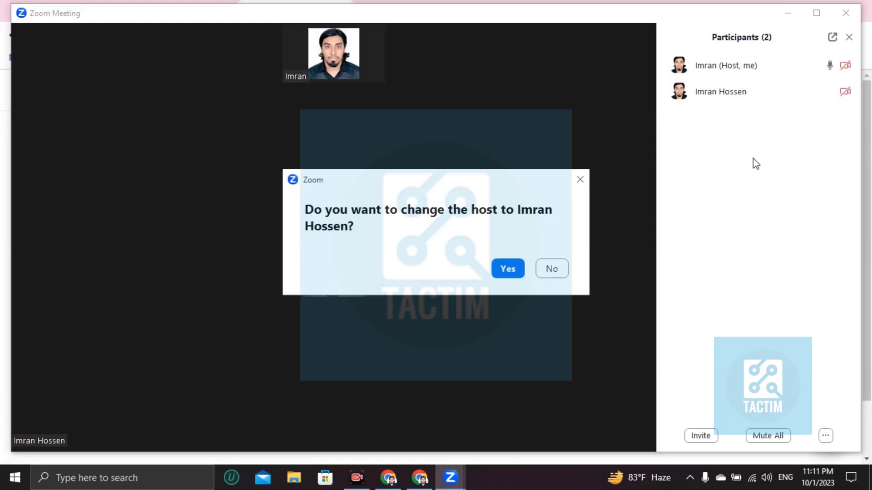
{"action": "left_click", "coordinate": [506, 269]}
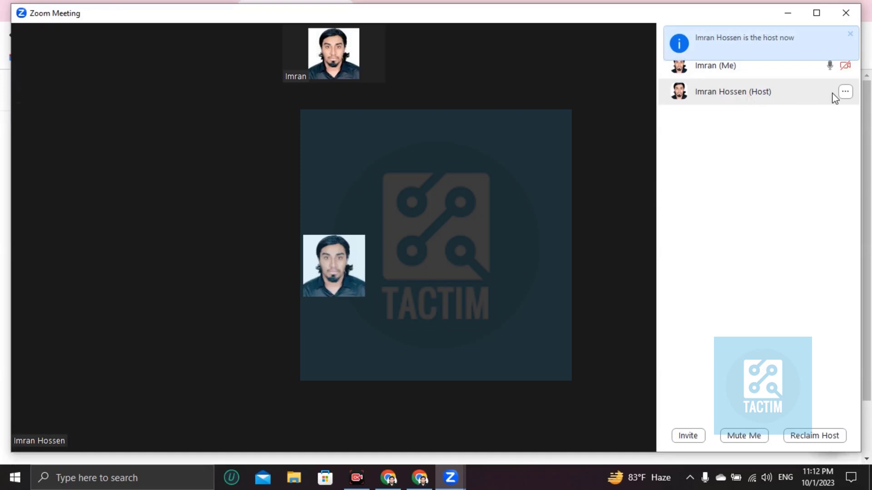
{"action": "left_click", "coordinate": [845, 91]}
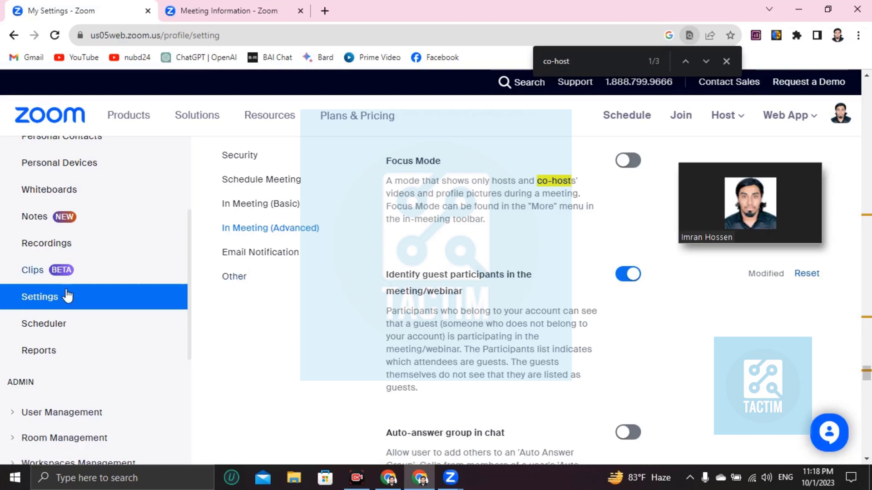
{"action": "mouse_move", "coordinate": [214, 281]}
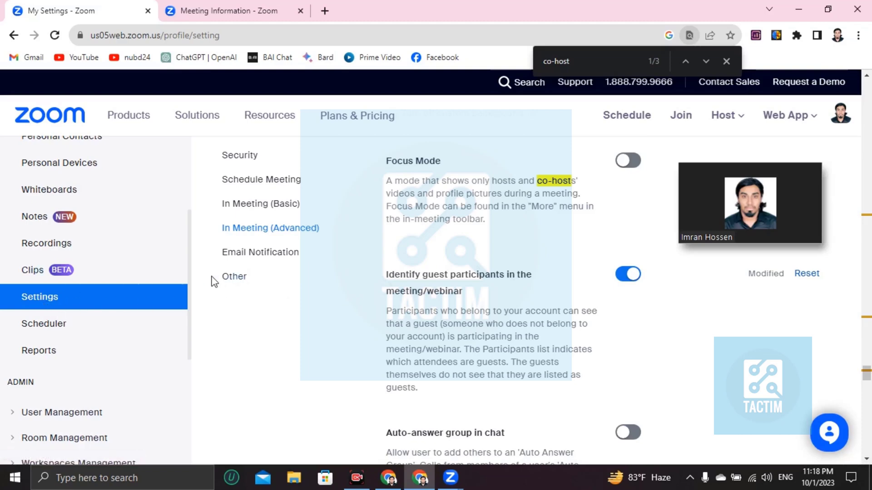
{"action": "mouse_move", "coordinate": [367, 294]}
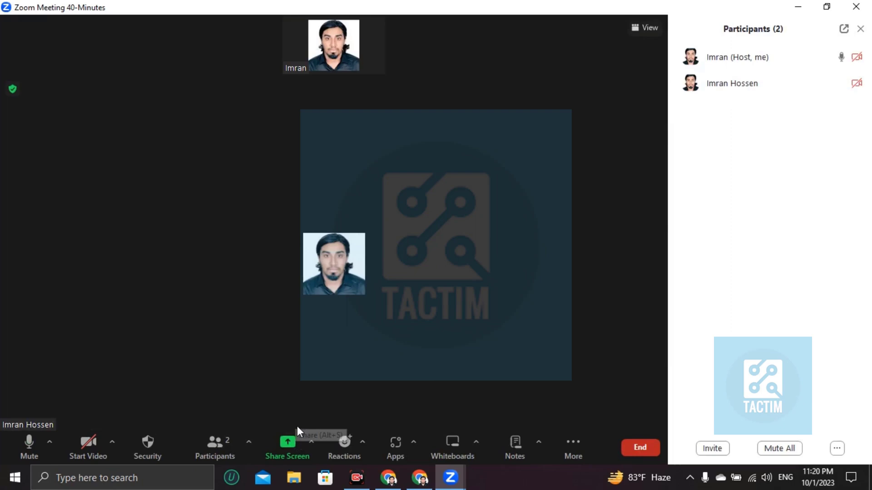
{"action": "mouse_move", "coordinate": [832, 83]}
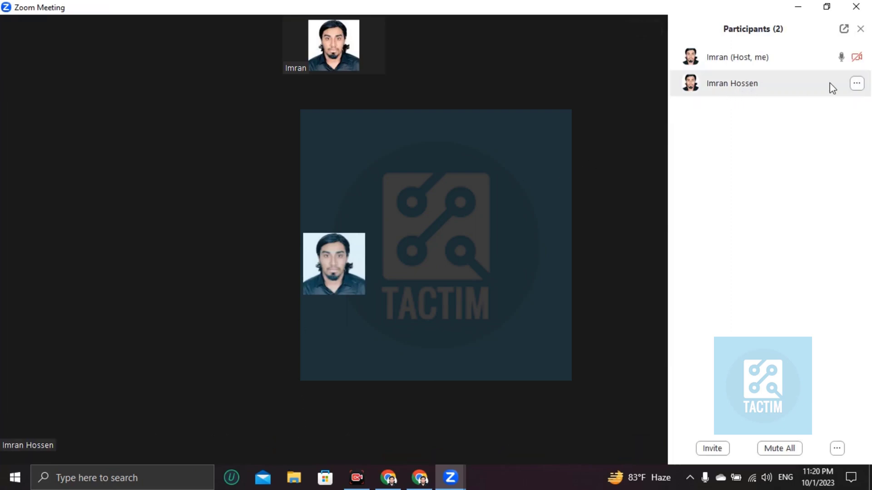
{"action": "left_click", "coordinate": [857, 83]}
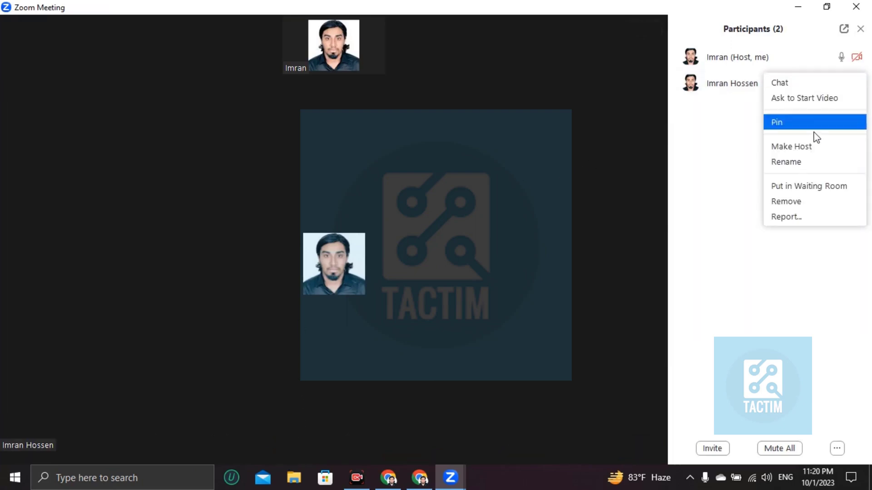
{"action": "mouse_move", "coordinate": [581, 245]}
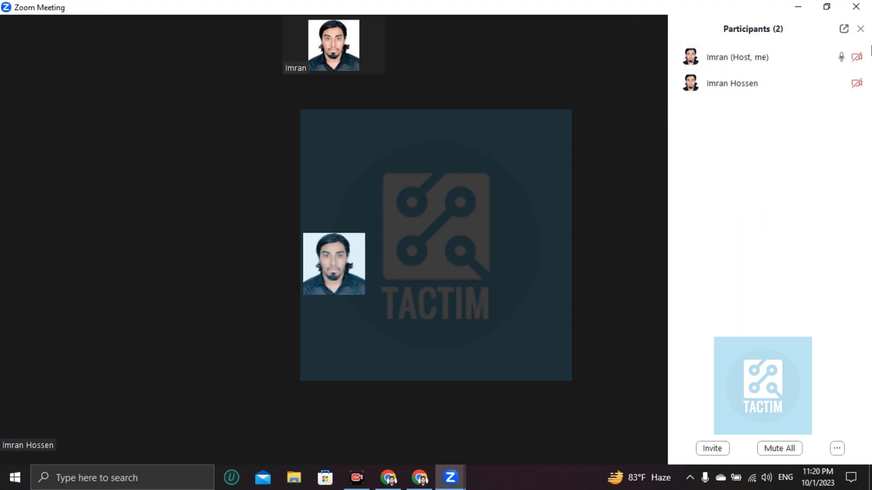
{"action": "mouse_move", "coordinate": [825, 90]}
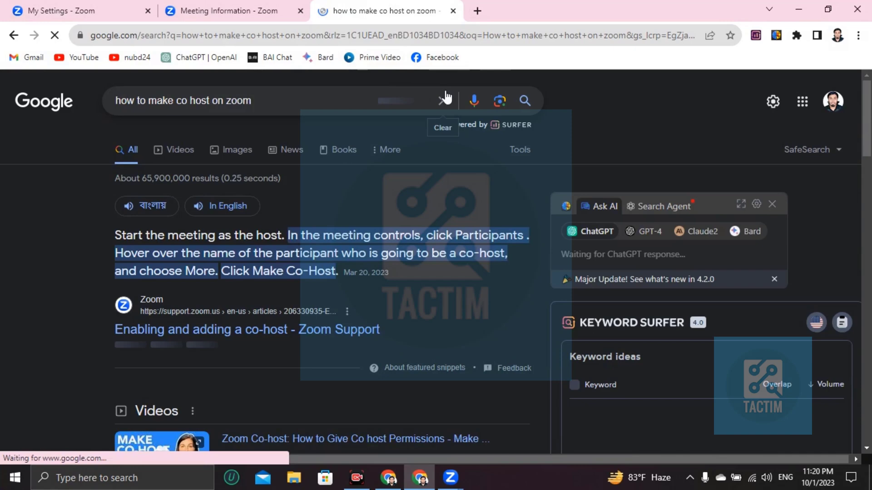
Search Google for 'is enabling co host in zoom free', finding it needs a paid plan
{"action": "type", "text": "is enabling co h"}
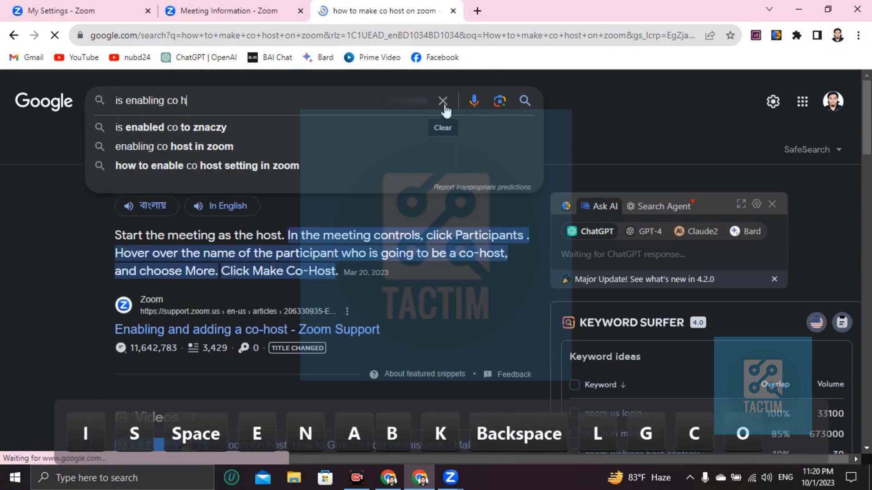
{"action": "type", "text": "host in zoom ne"}
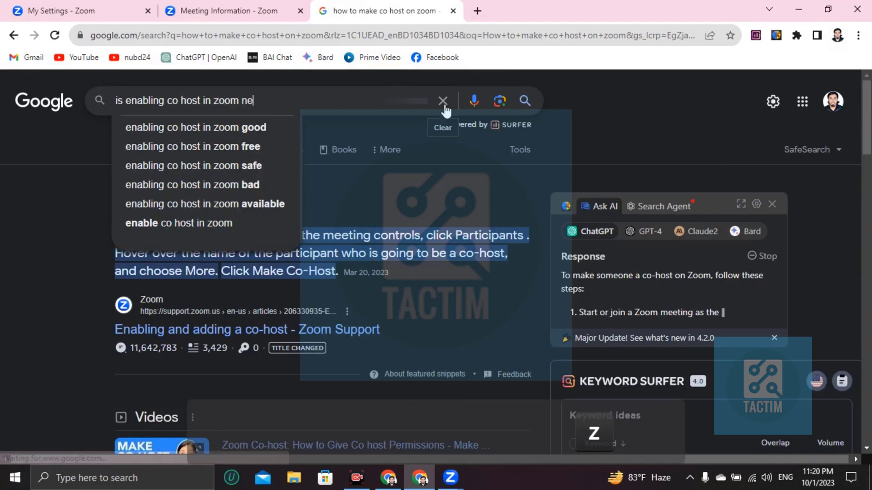
{"action": "key", "text": "backspace"}
{"action": "type", "text": "f"}
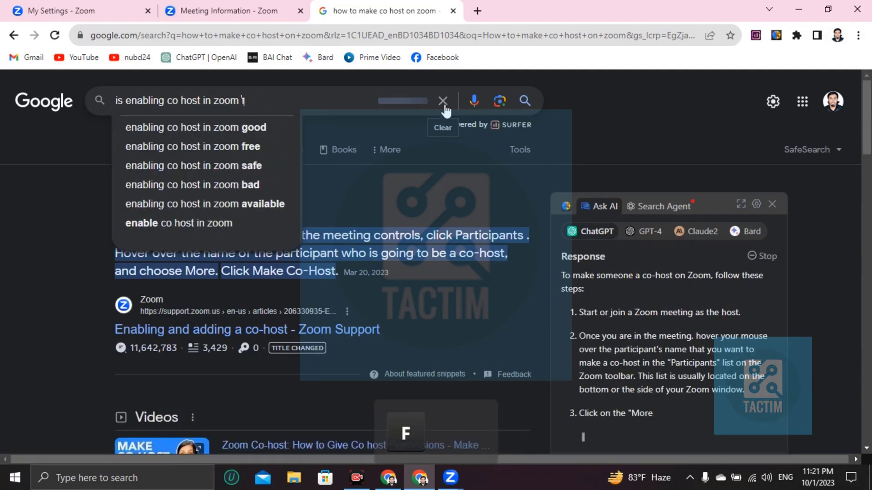
{"action": "left_click", "coordinate": [193, 146]}
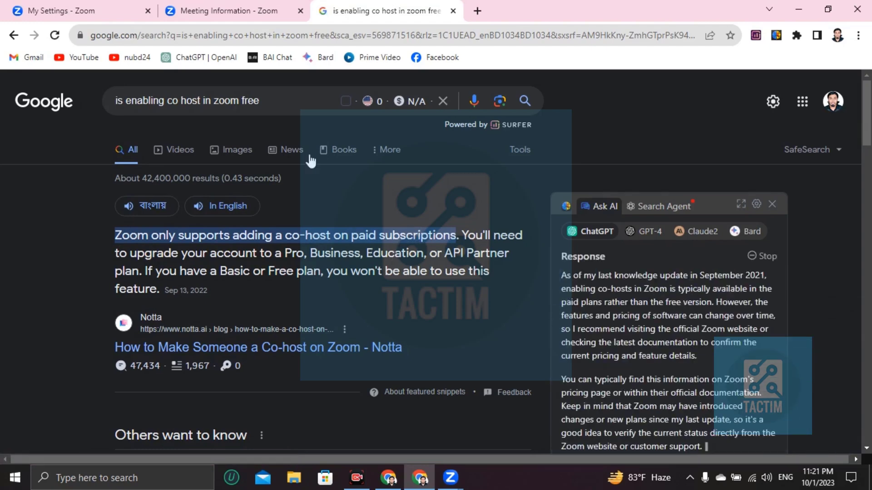
{"action": "mouse_move", "coordinate": [450, 478]}
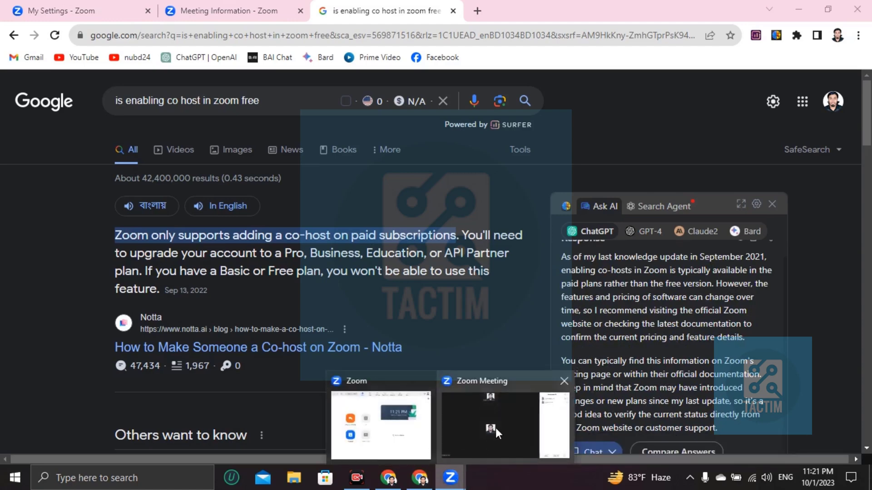
Return to the meeting, review the participant's options menu showing no co-host role, and close it
{"action": "left_click", "coordinate": [499, 425]}
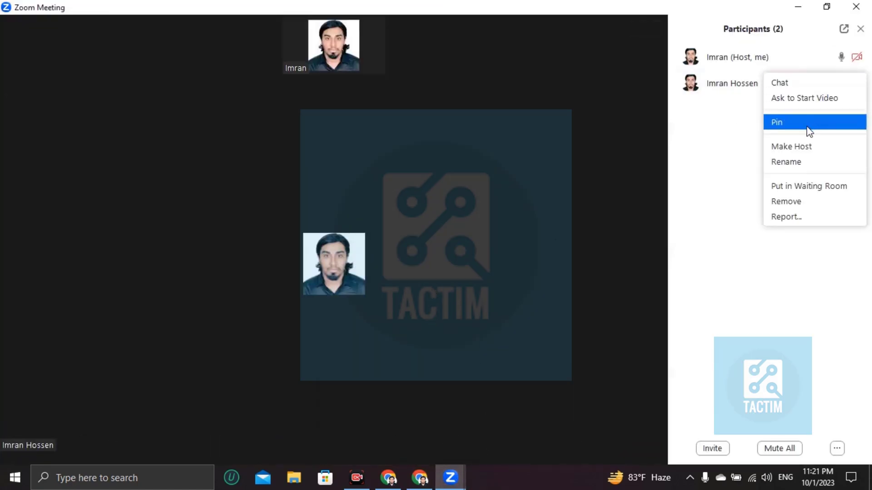
{"action": "mouse_move", "coordinate": [784, 155]}
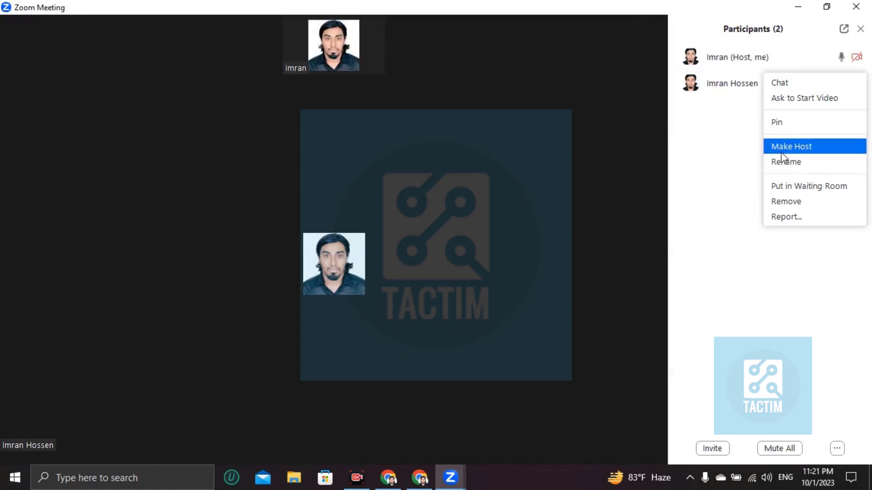
{"action": "mouse_move", "coordinate": [795, 161]}
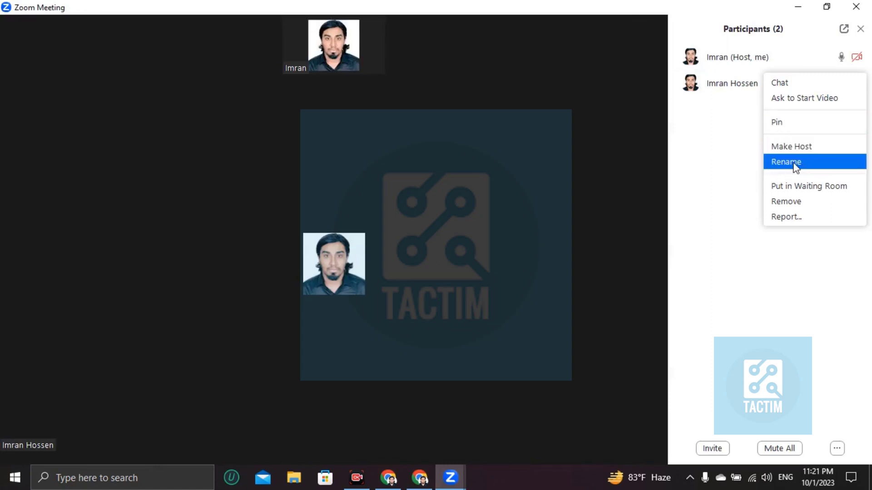
{"action": "mouse_move", "coordinate": [776, 161]}
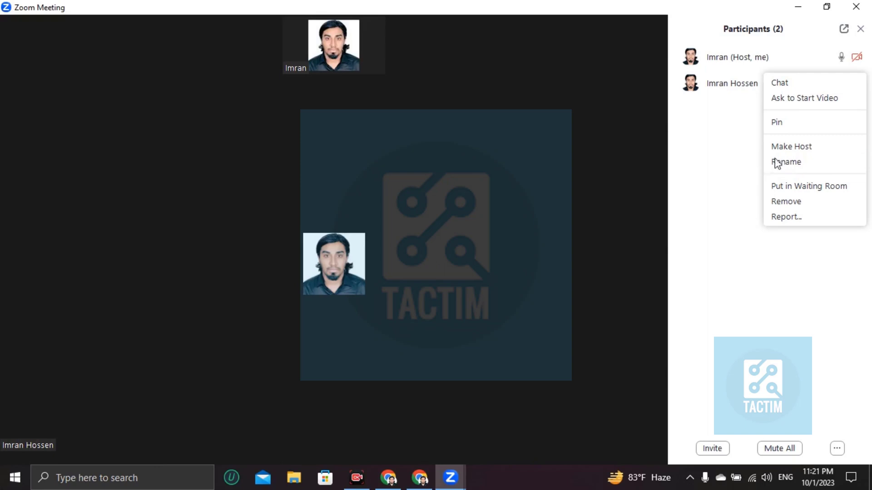
{"action": "left_click", "coordinate": [555, 272]}
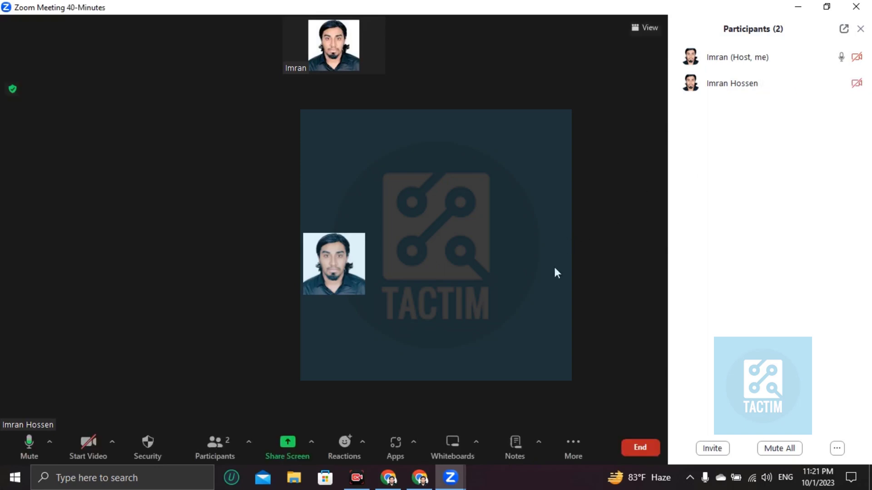